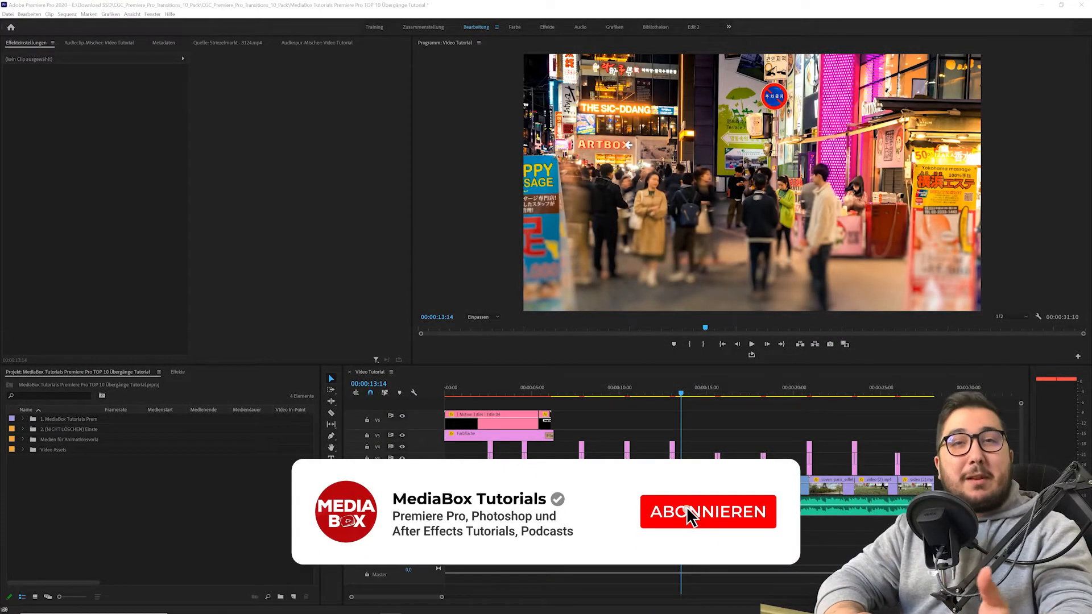
Download the MediaBox Tutorials TOP 10 Übergänge.zip transition pack from the Google Drive preview.
click(706, 512)
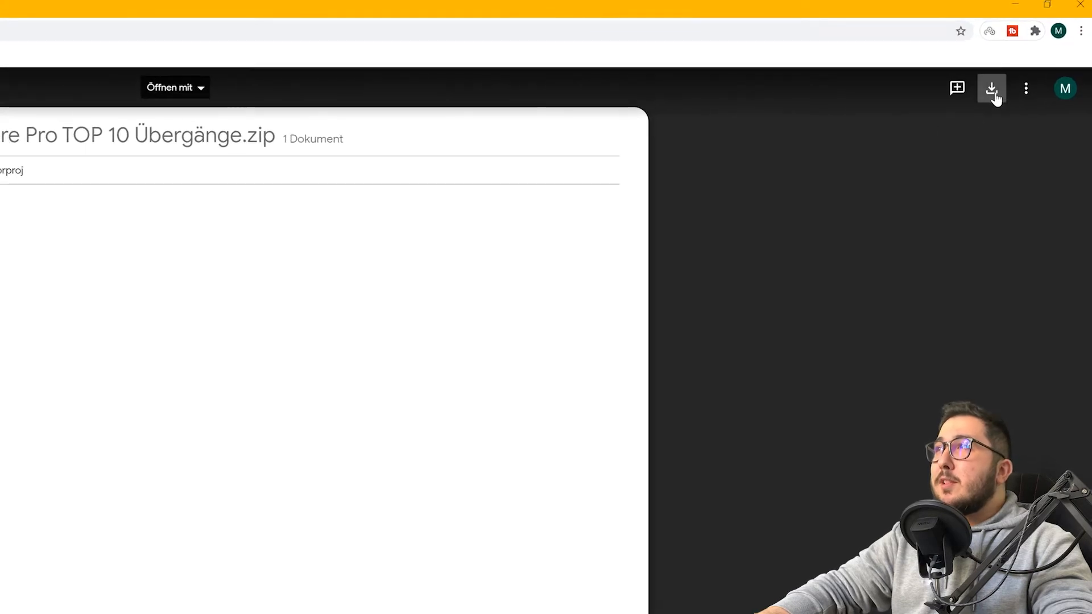
click(991, 87)
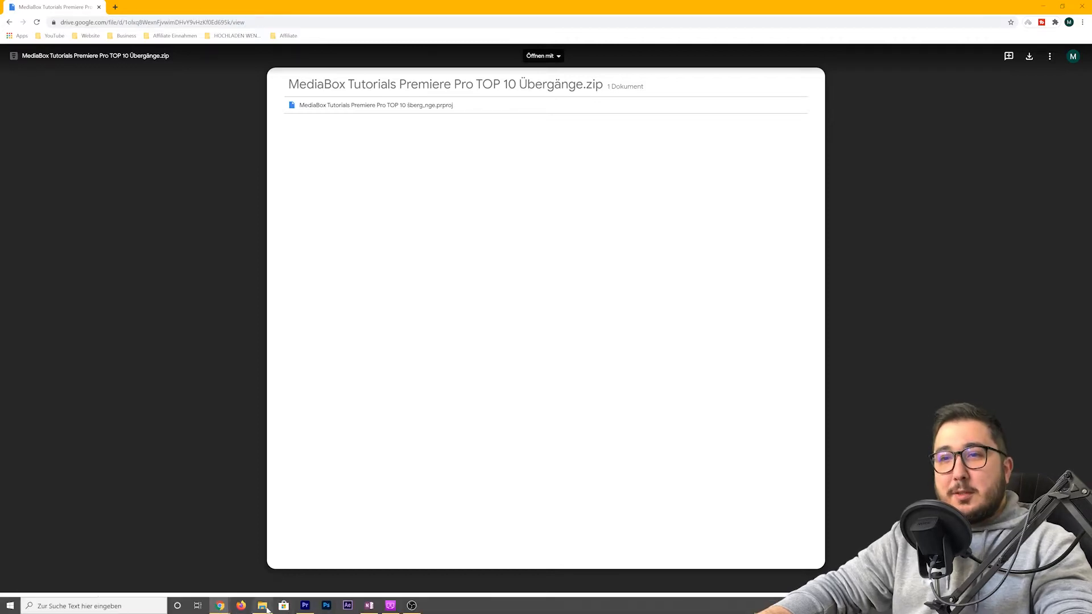
Extract the downloaded zip and enter the extracted transition pack folder.
right_click(171, 160)
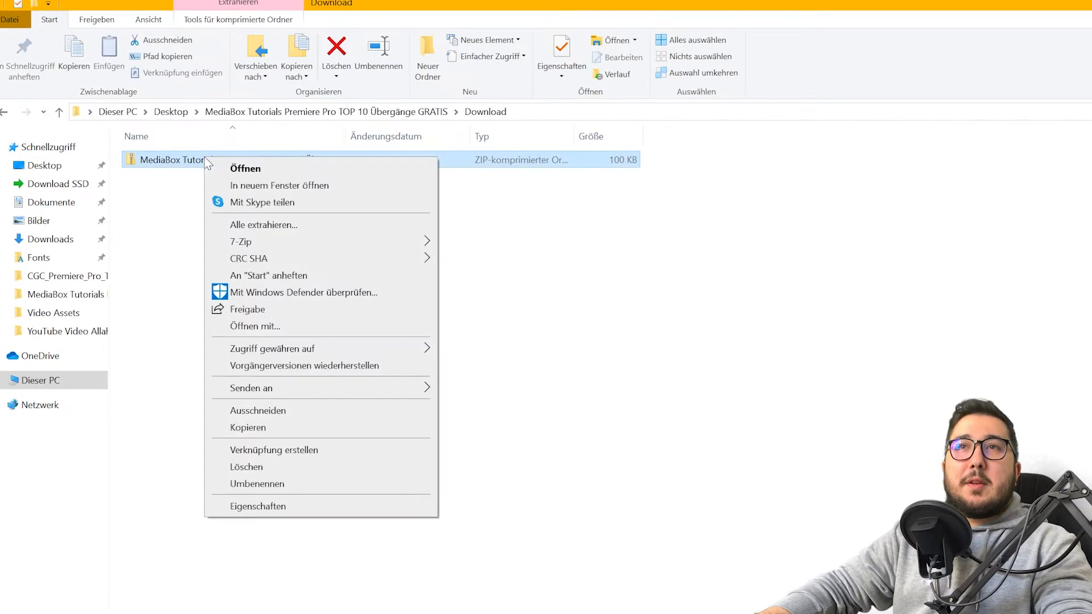
mouse_move(240, 241)
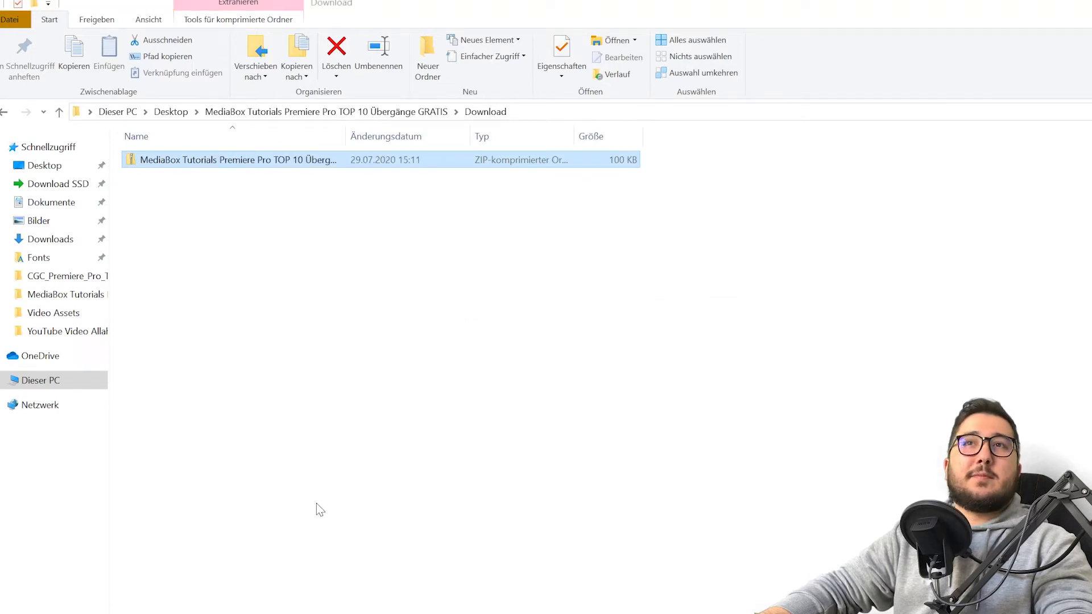
double_click(237, 160)
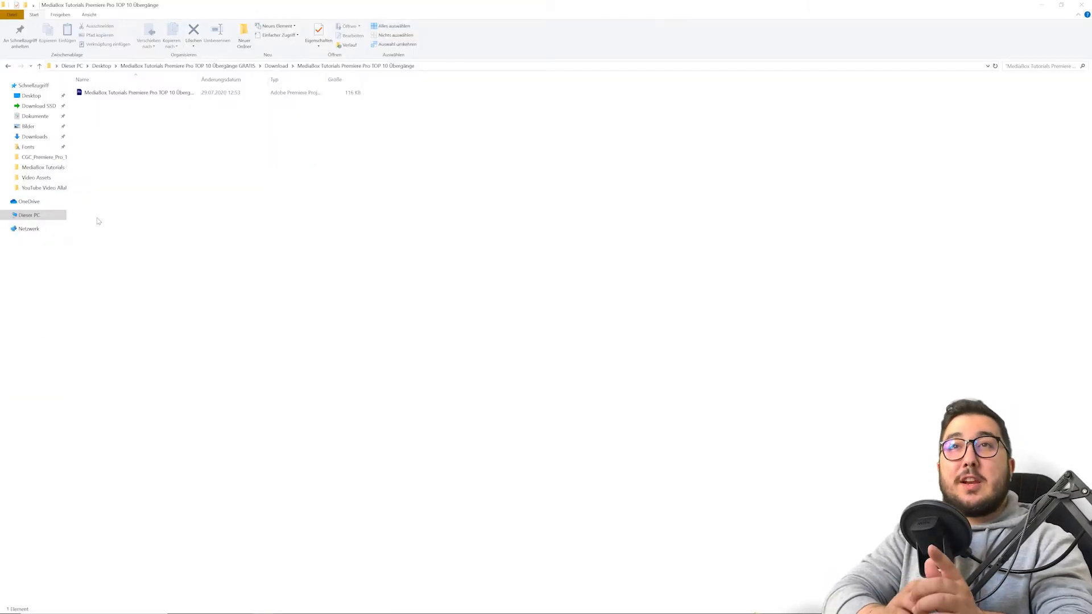
Launch the TOP 10 Übergänge .prproj file so Premiere Pro starts importing it.
click(139, 92)
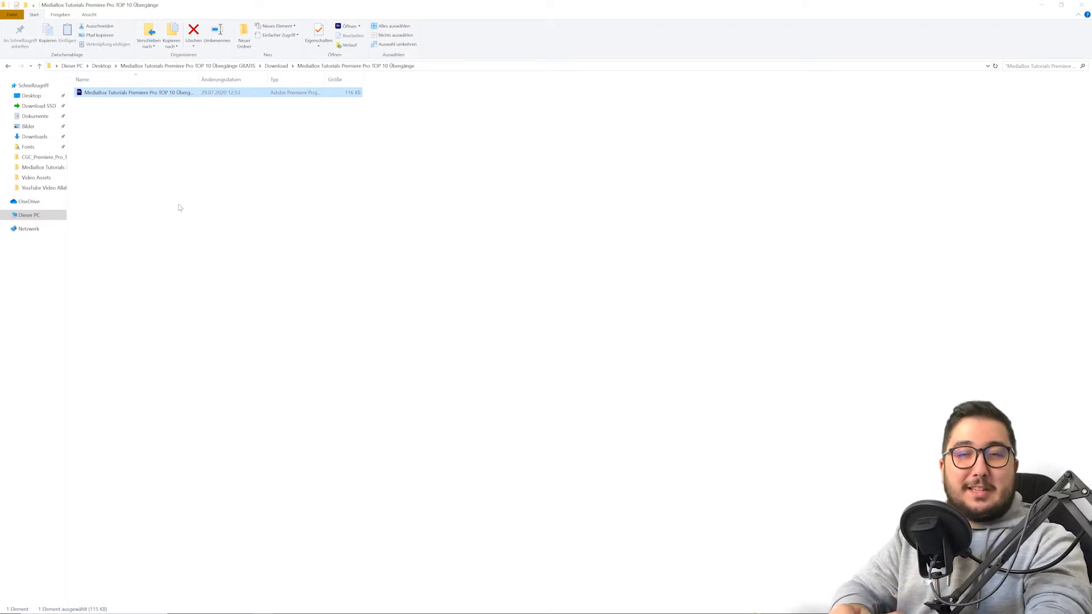
double_click(137, 92)
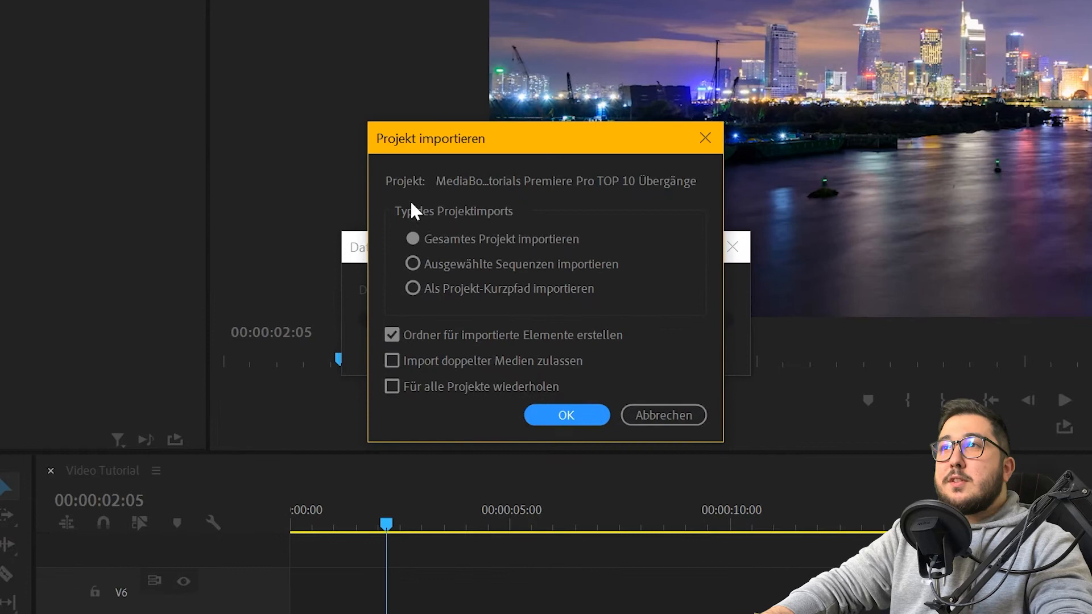
mouse_move(577, 258)
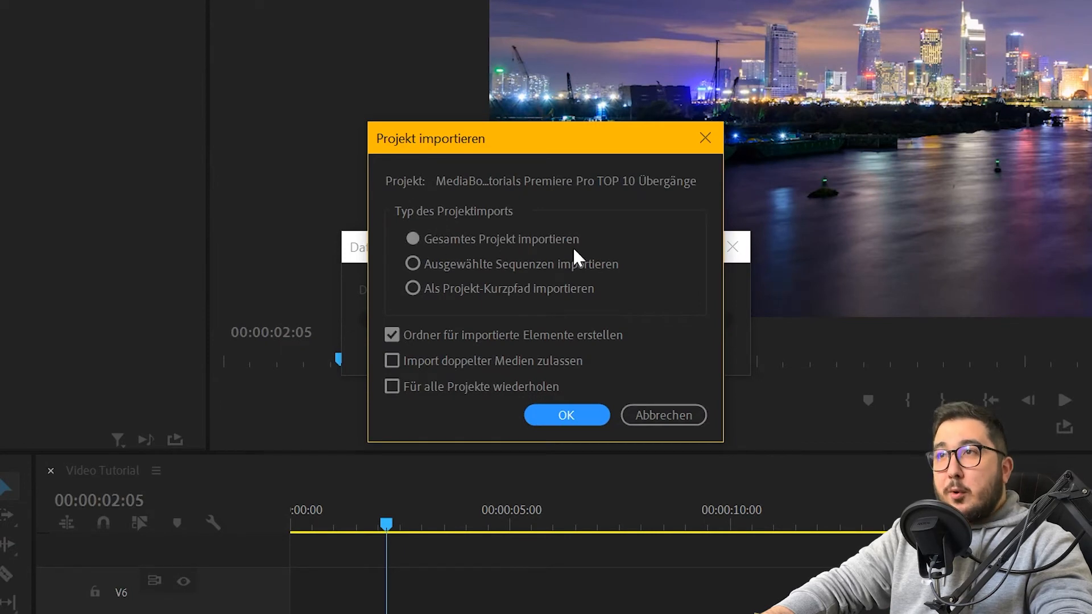
mouse_move(433, 356)
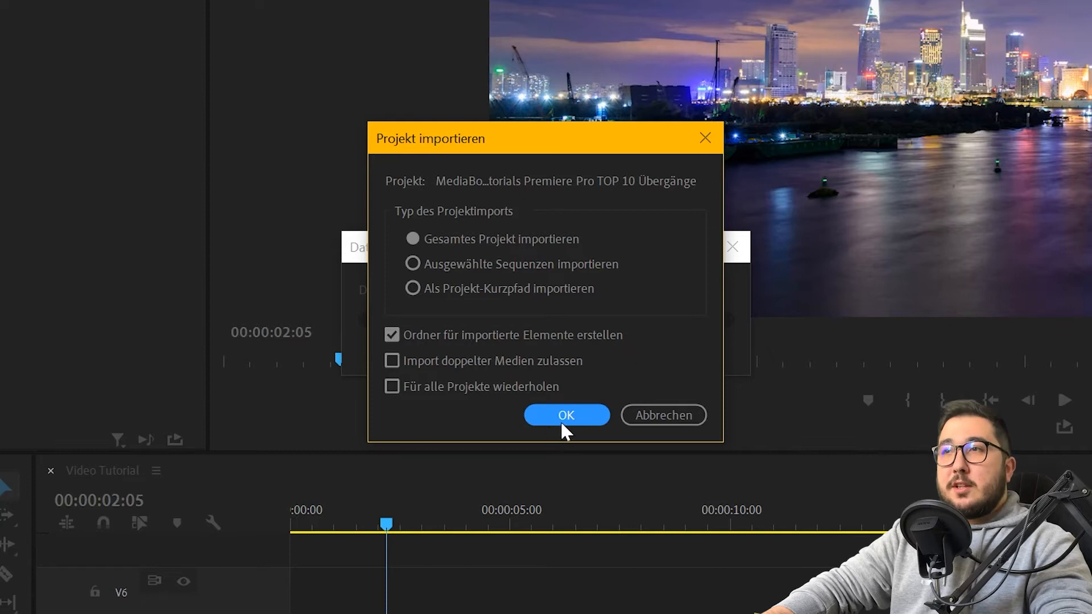
Confirm importing the entire TOP 10 Übergänge project into its own folder.
click(566, 415)
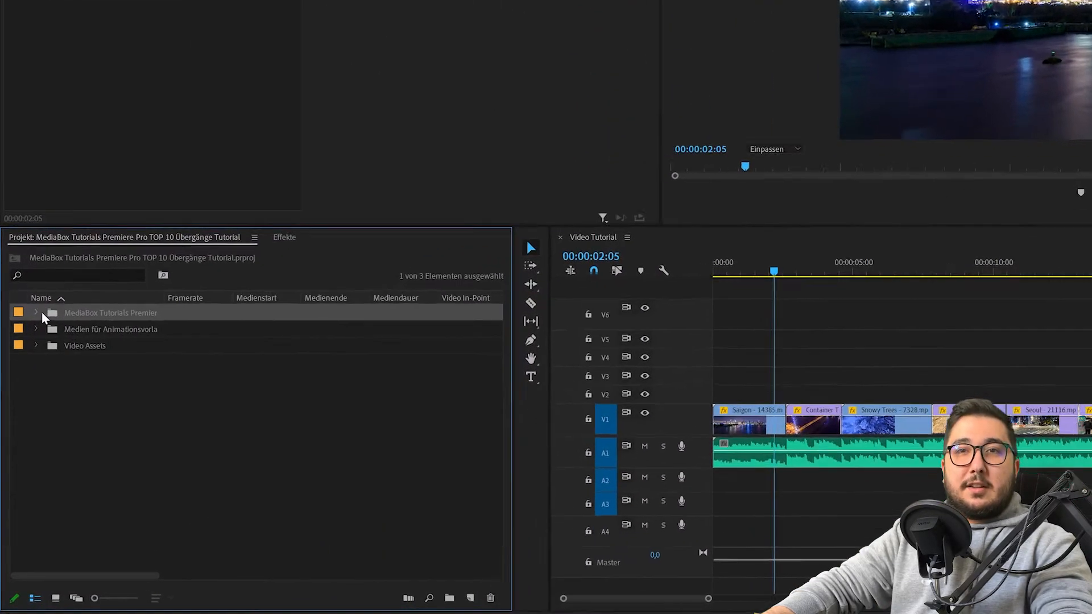
Expand the imported folder and its subfolder to reveal the ten transition presets.
click(35, 311)
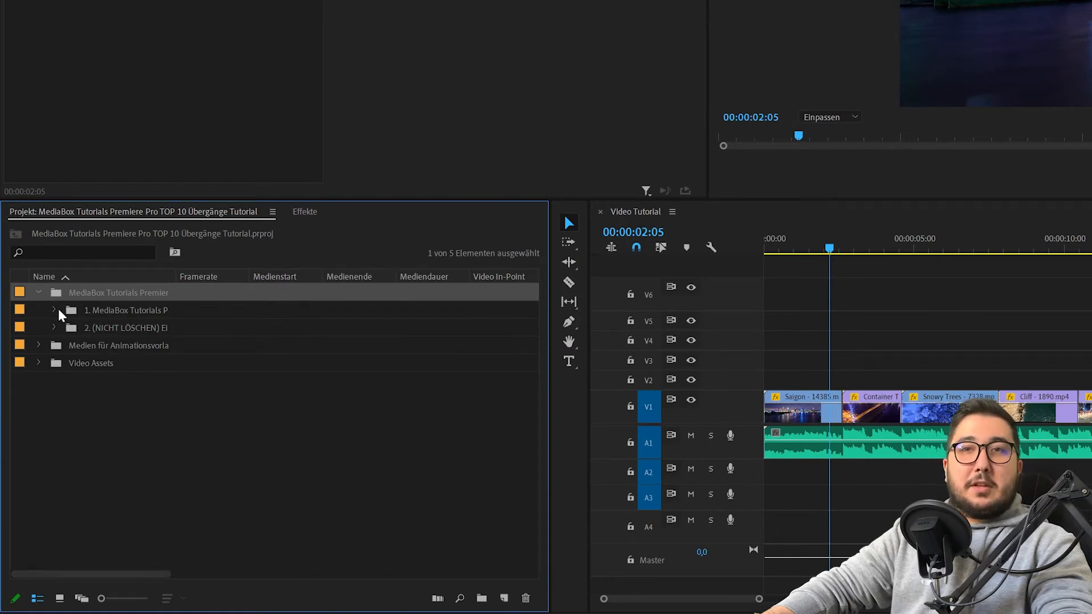
click(54, 309)
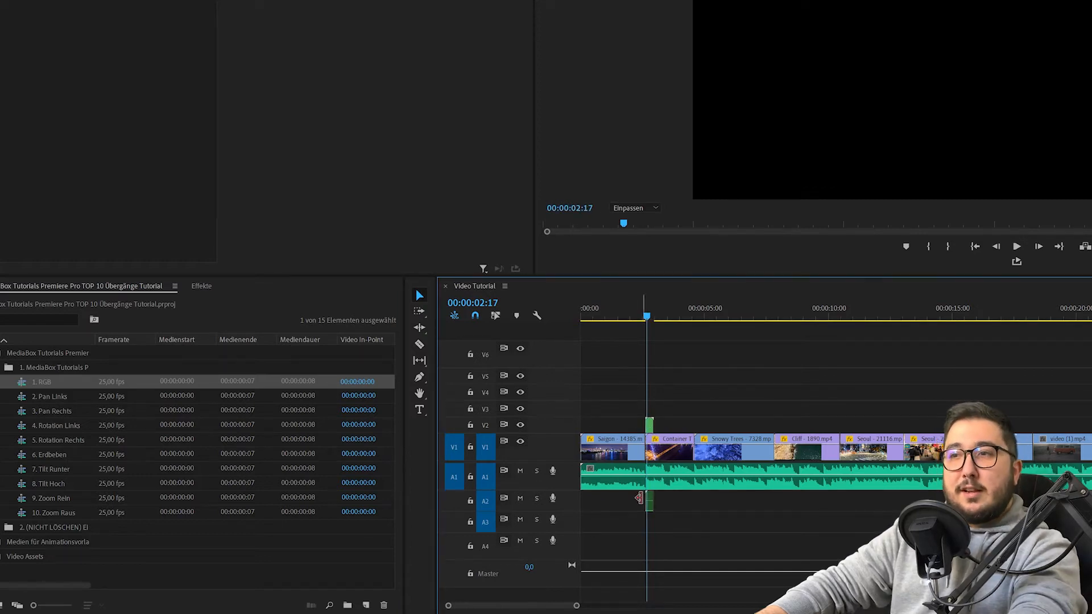
Preview the first cut and add further transition clips above the remaining cuts.
click(1015, 246)
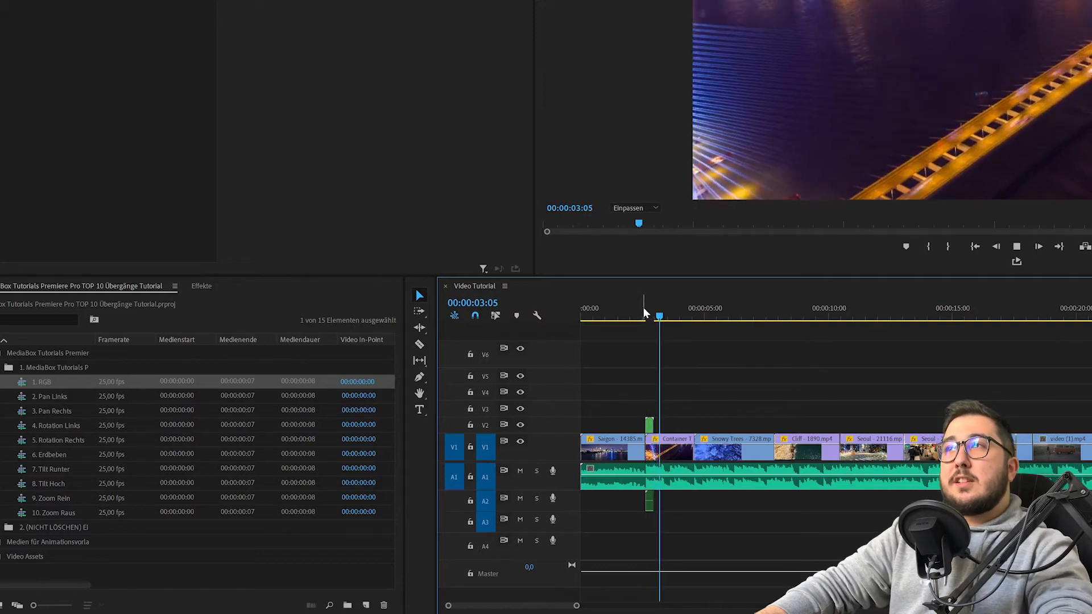
drag(658, 314, 643, 315)
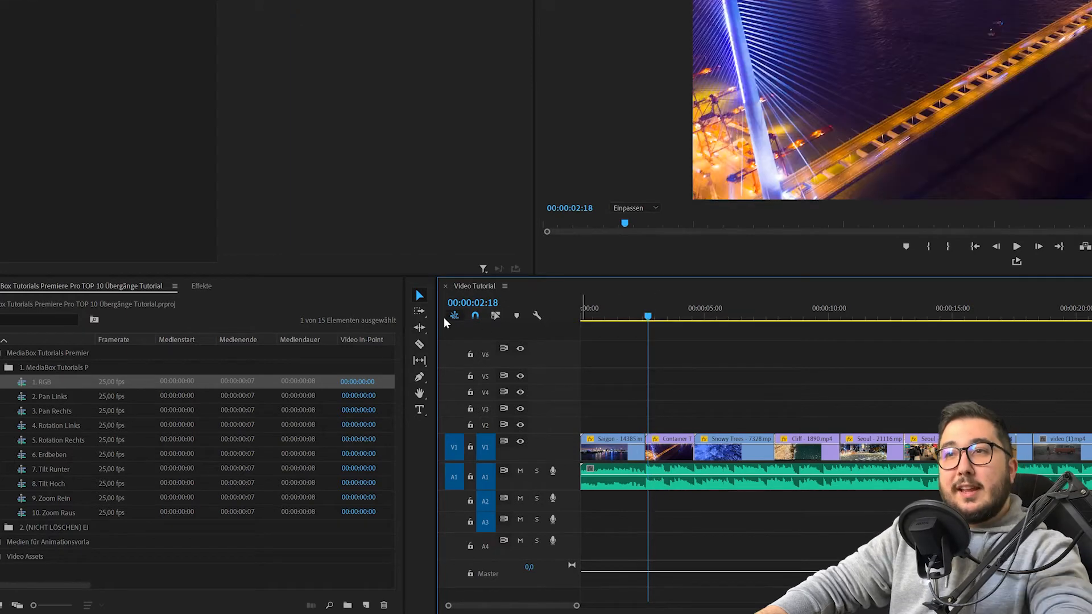
mouse_move(453, 315)
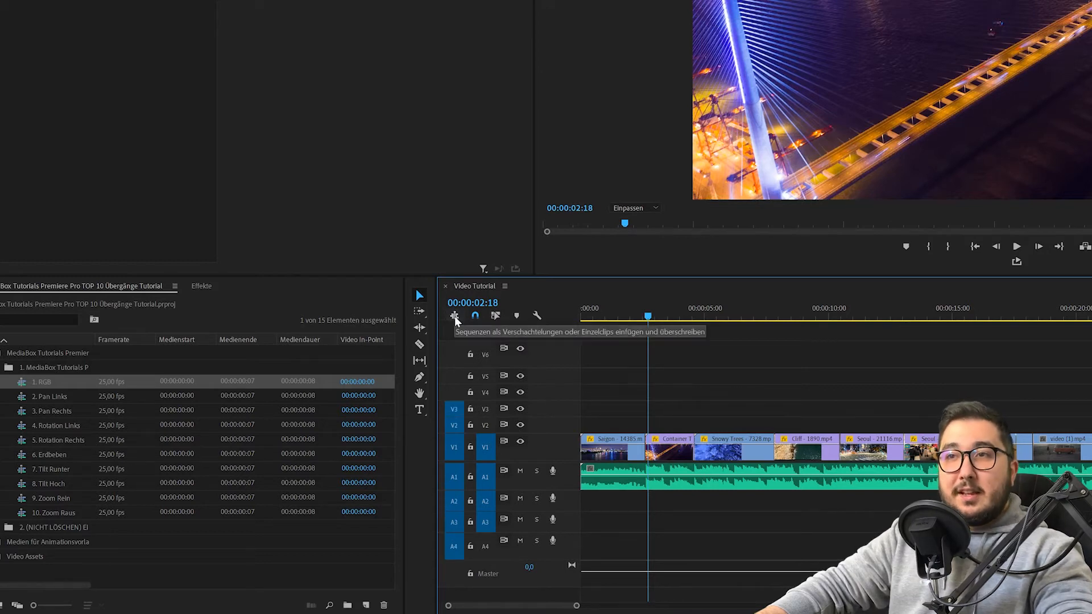
mouse_move(464, 346)
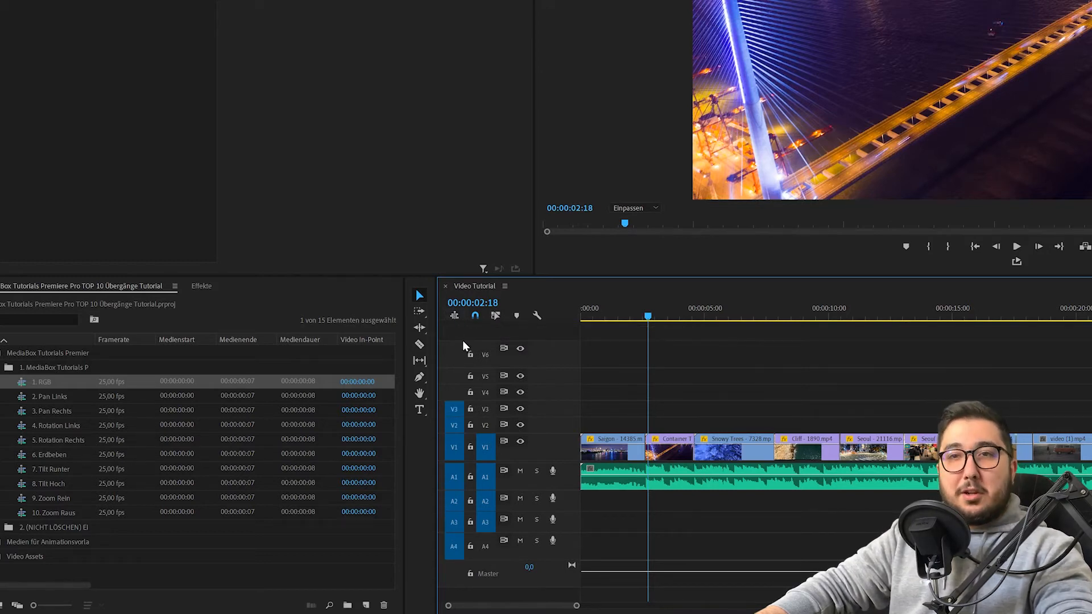
click(49, 395)
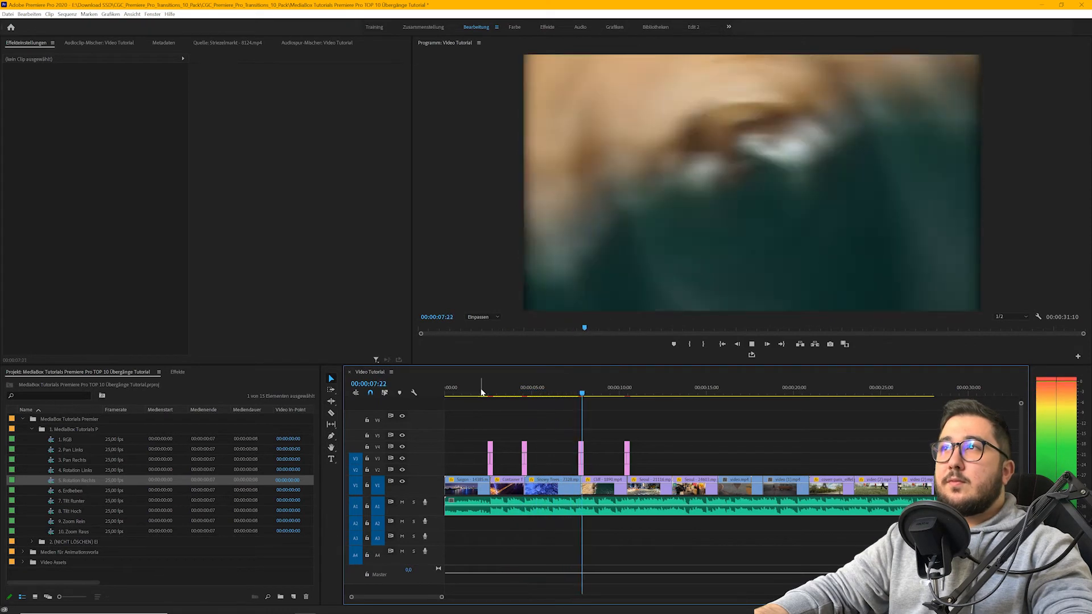
click(617, 387)
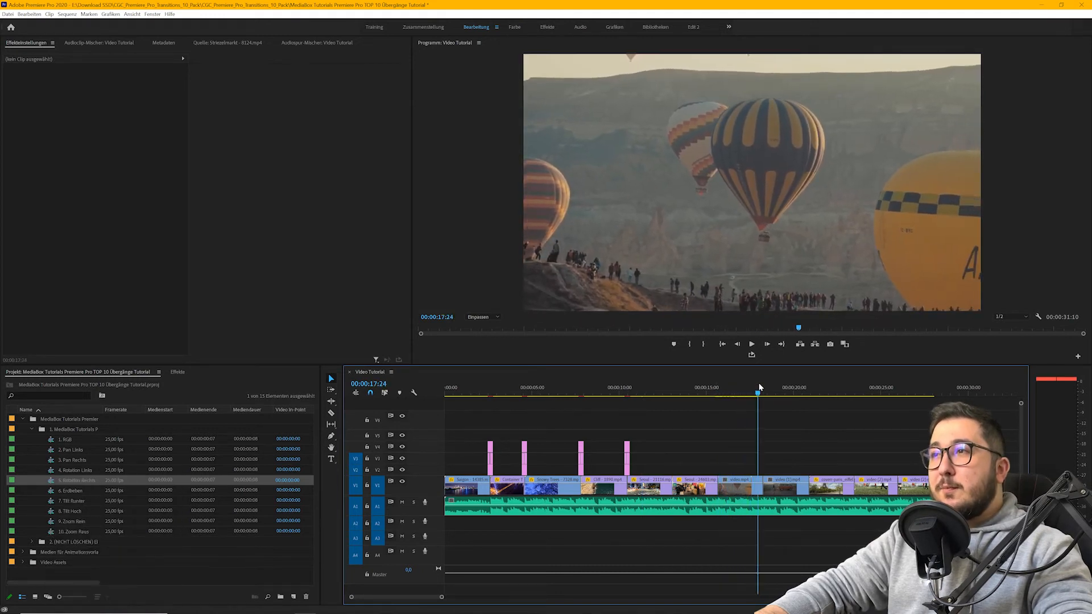
click(770, 392)
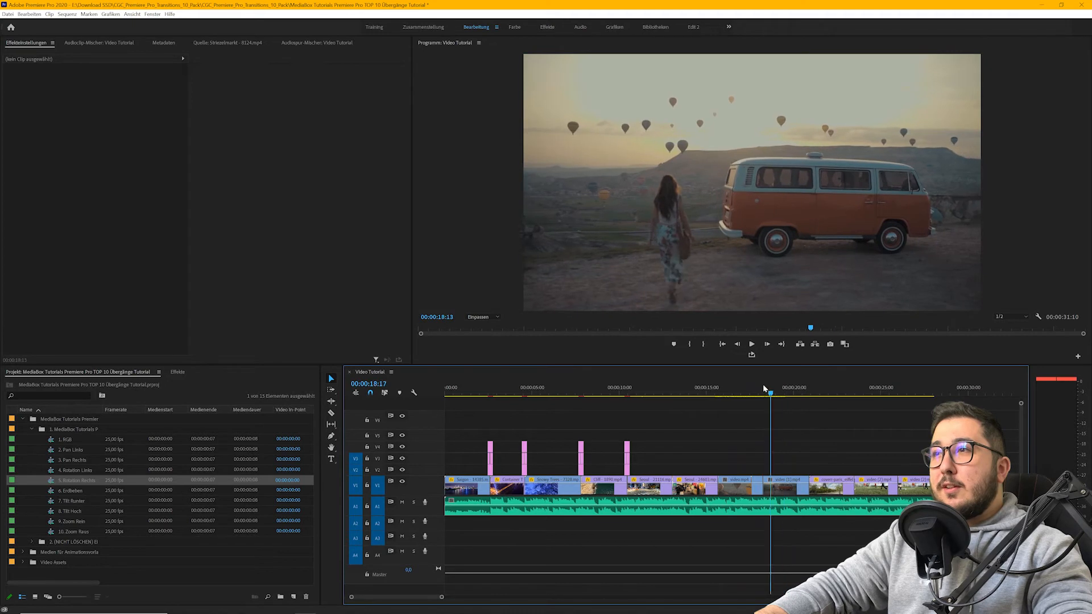